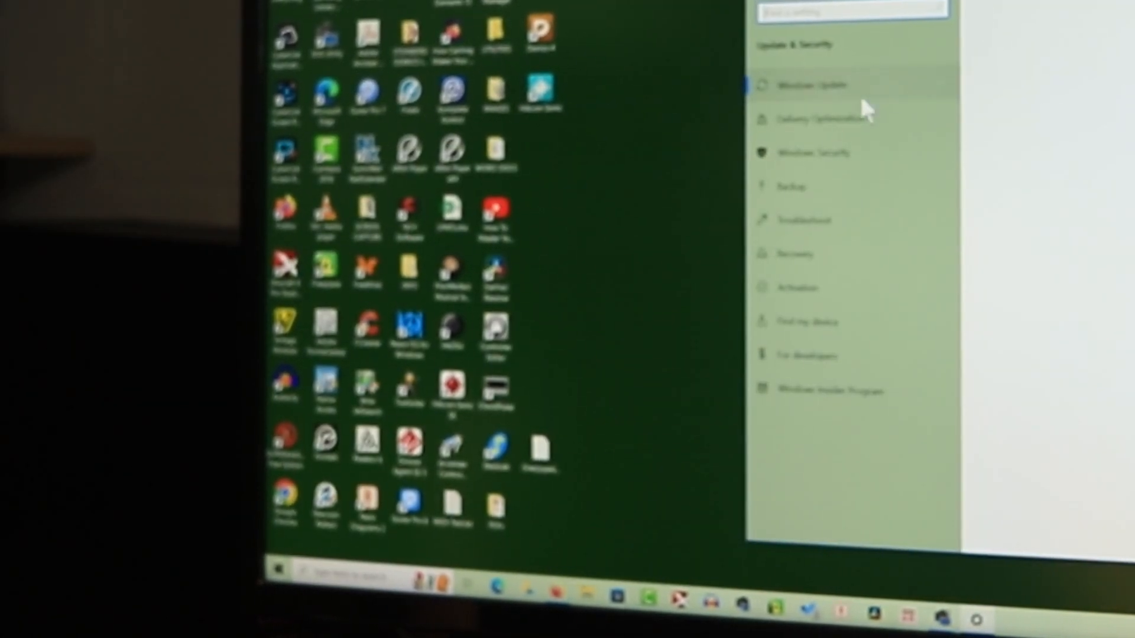
- Go to the Windows Update page from the Update & Security sidebar
left_click(805, 84)
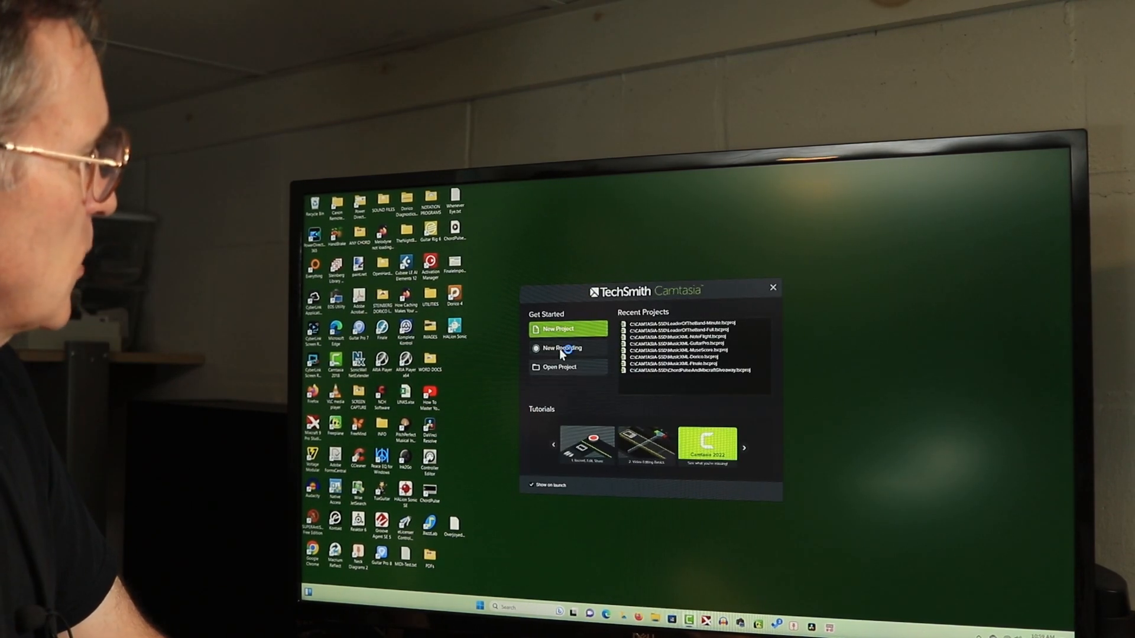
- Start a new Camtasia screen recording with the capture area around the guitar website browser
left_click(561, 349)
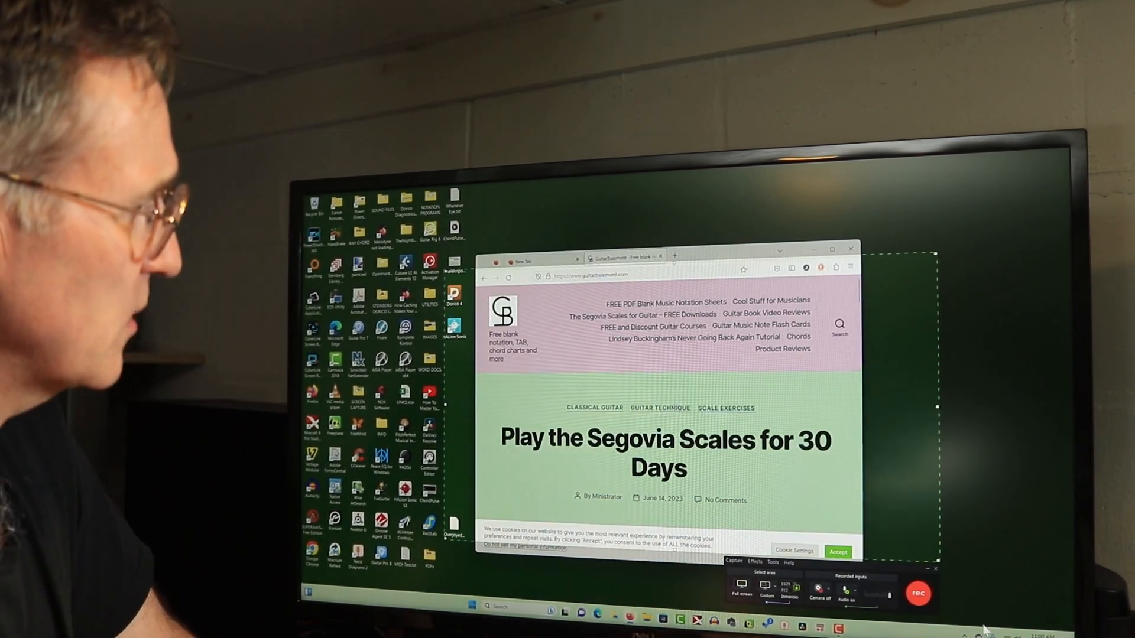
- Record the browser and the Overjoyed score in Guitar Pro, then stop capturing
left_click(917, 593)
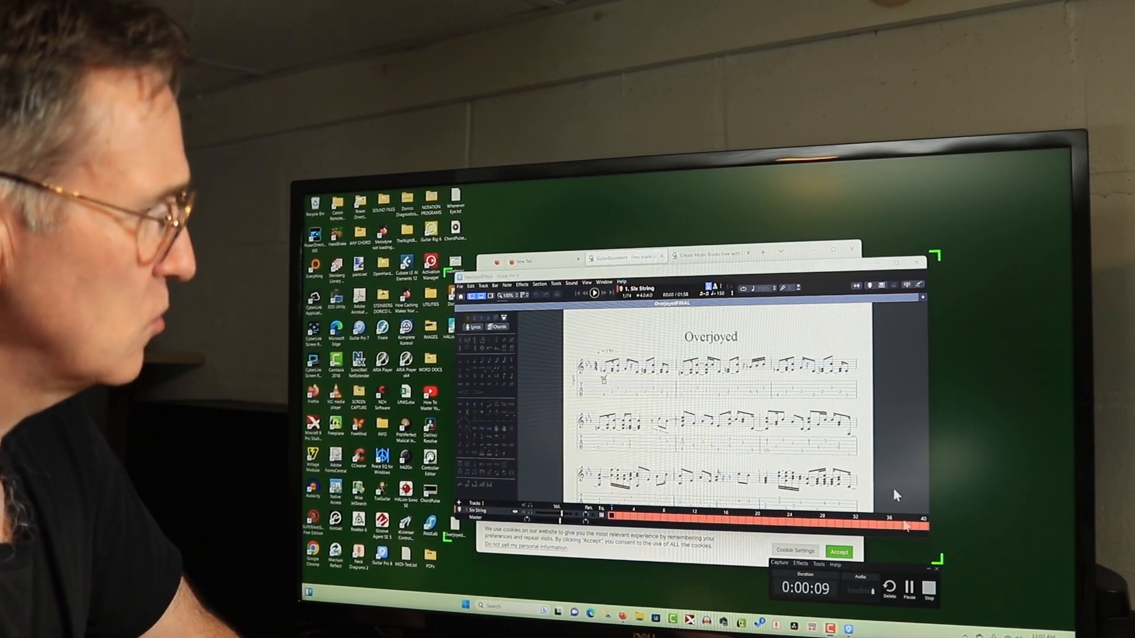
left_click(593, 294)
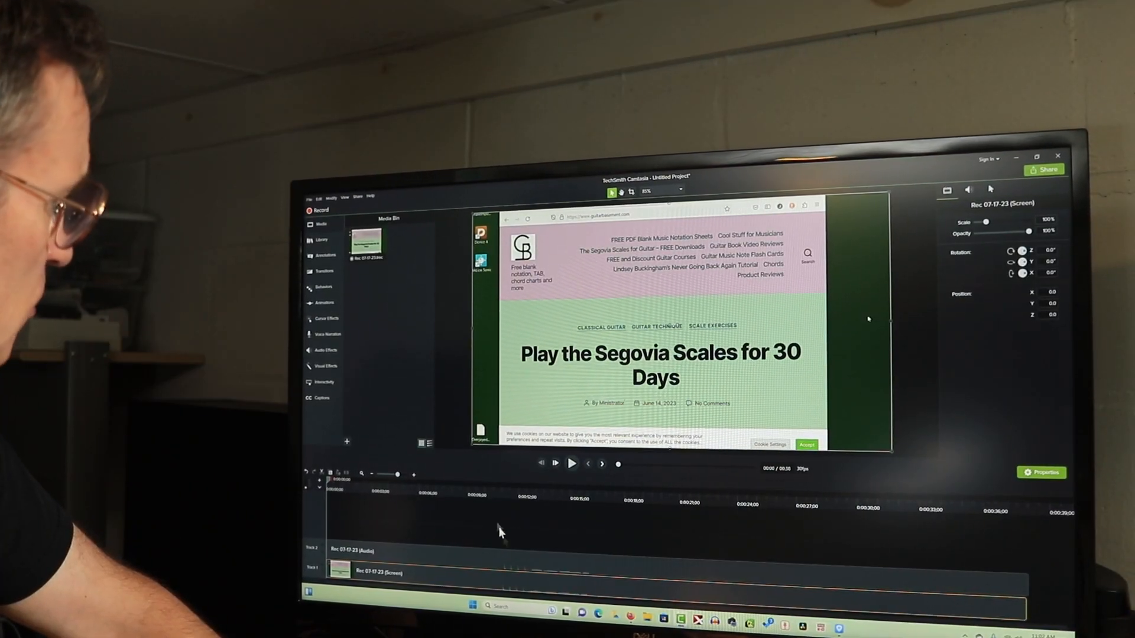
- Preview the captured clip in the editor, playing through to the Overjoyed score
left_click(571, 464)
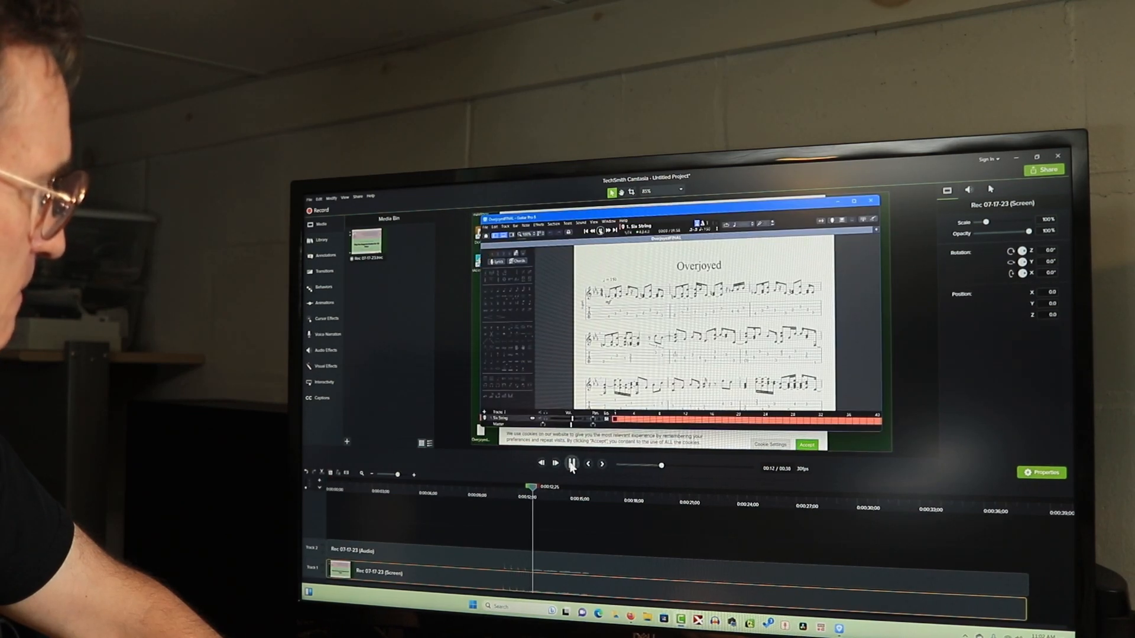